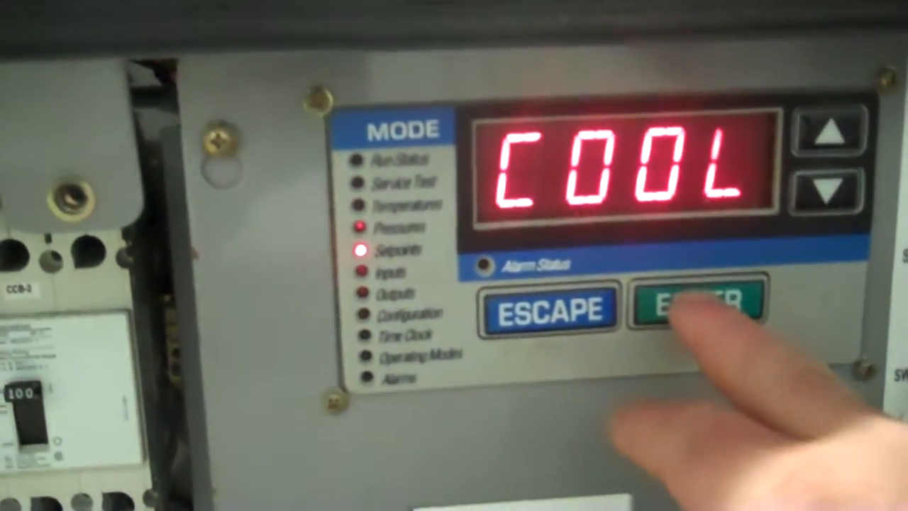
click(699, 308)
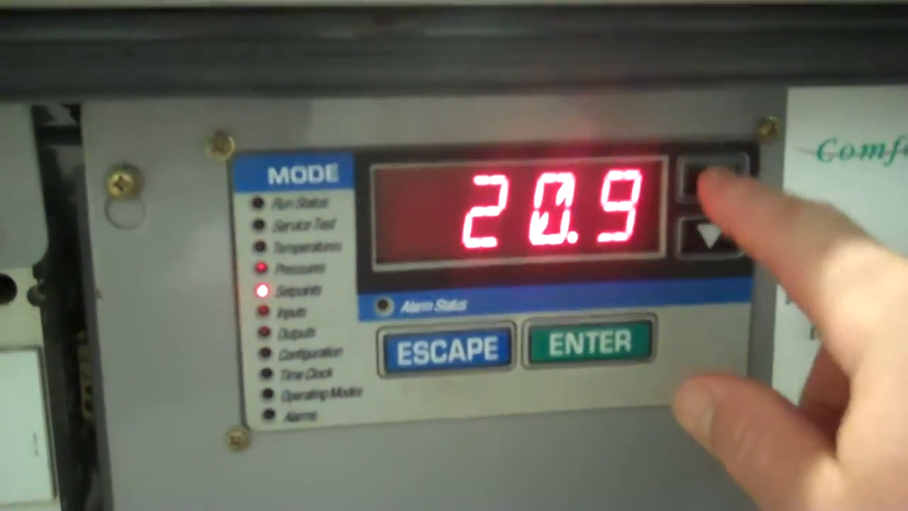